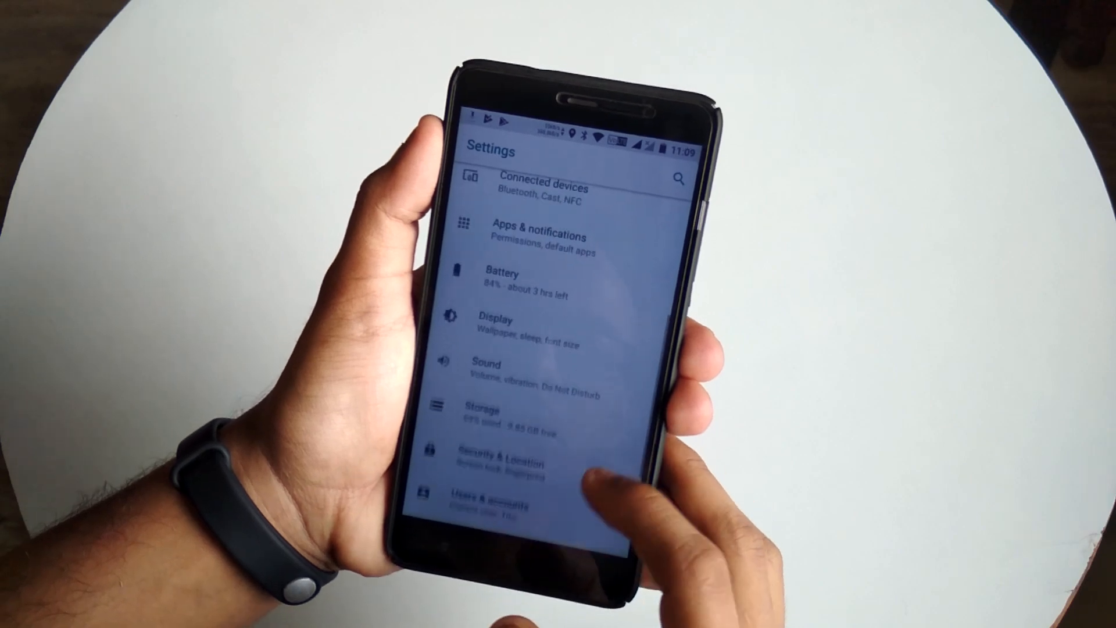
{"action": "scroll", "scroll_direction": "down", "scroll_amount": 3}
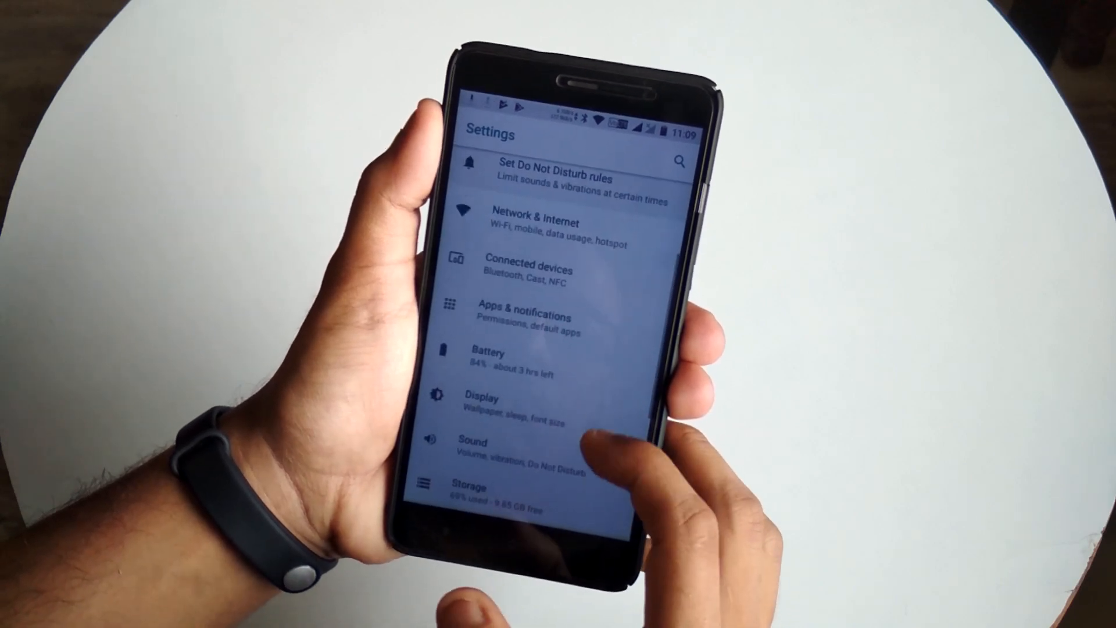